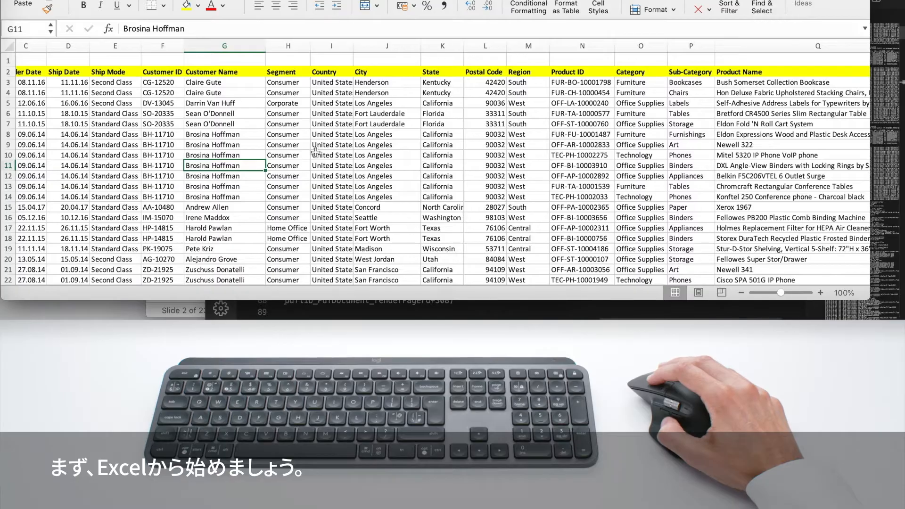
# Step: Browse through Code-hid-logitech.txt, scrolling down and across the Logitech HID driver source
pyautogui.click(331, 166)
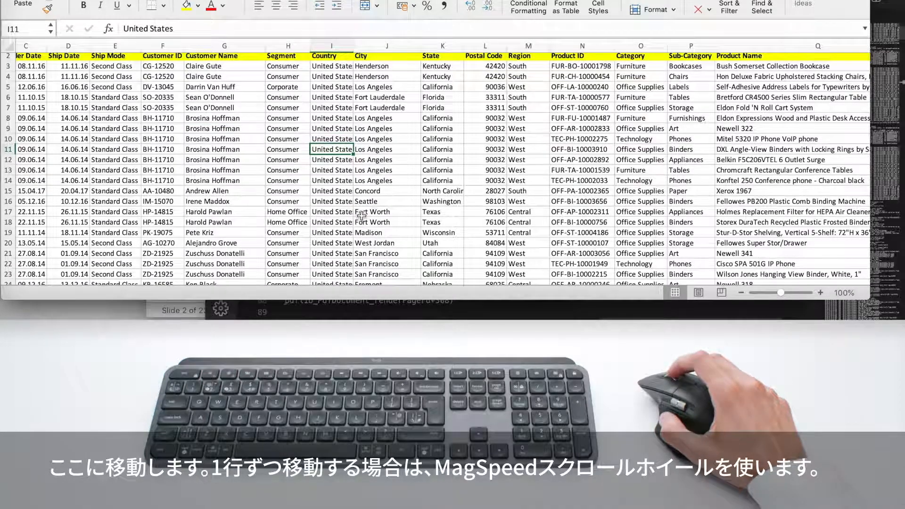
pyautogui.scroll(-3)
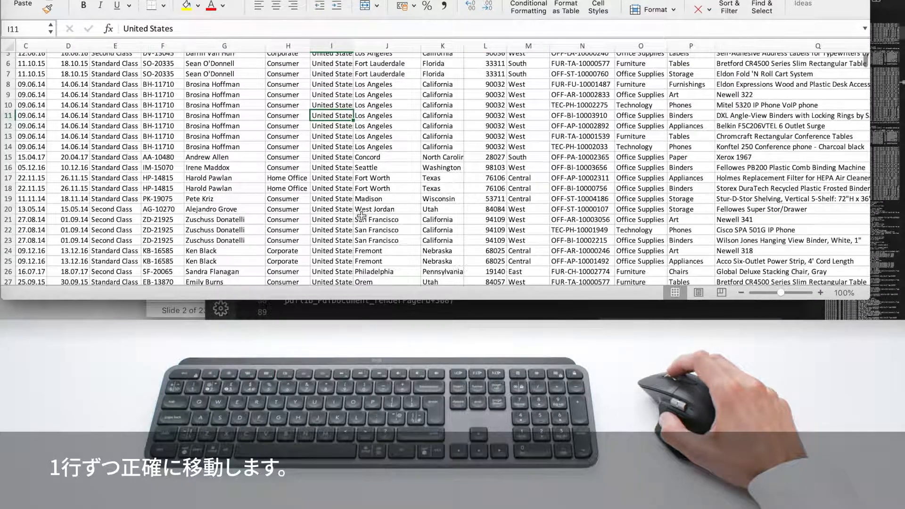
pyautogui.scroll(-3)
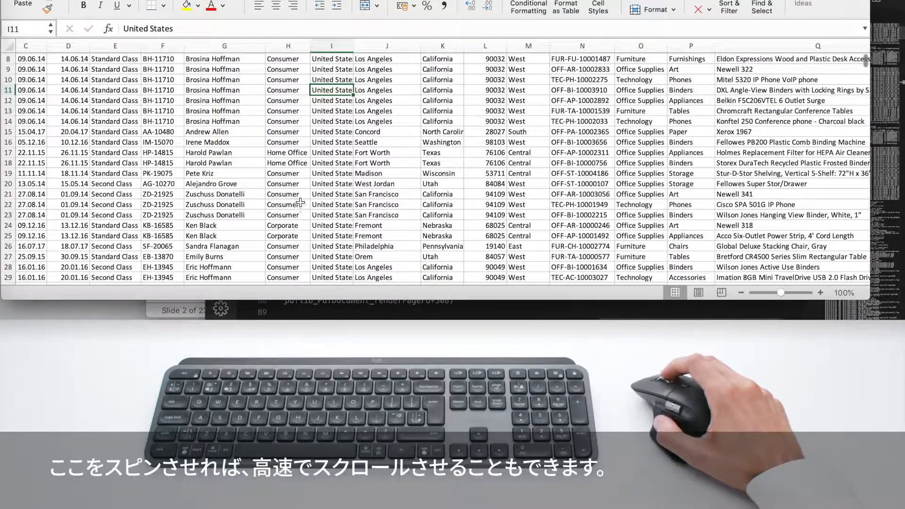
pyautogui.scroll(-3)
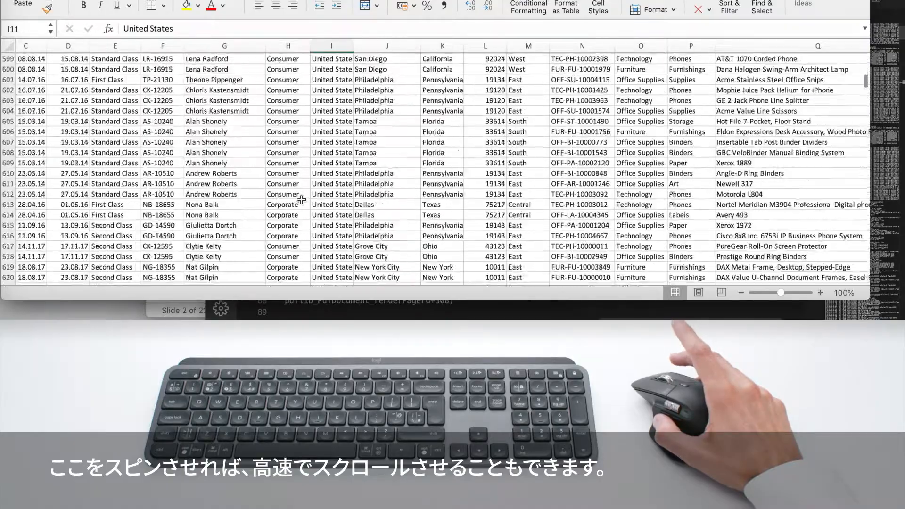
pyautogui.scroll(-3)
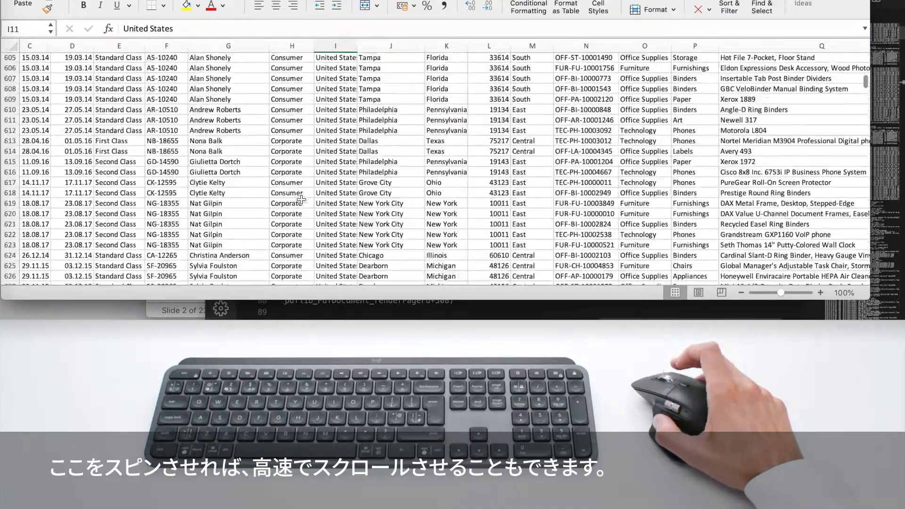
pyautogui.scroll(-3)
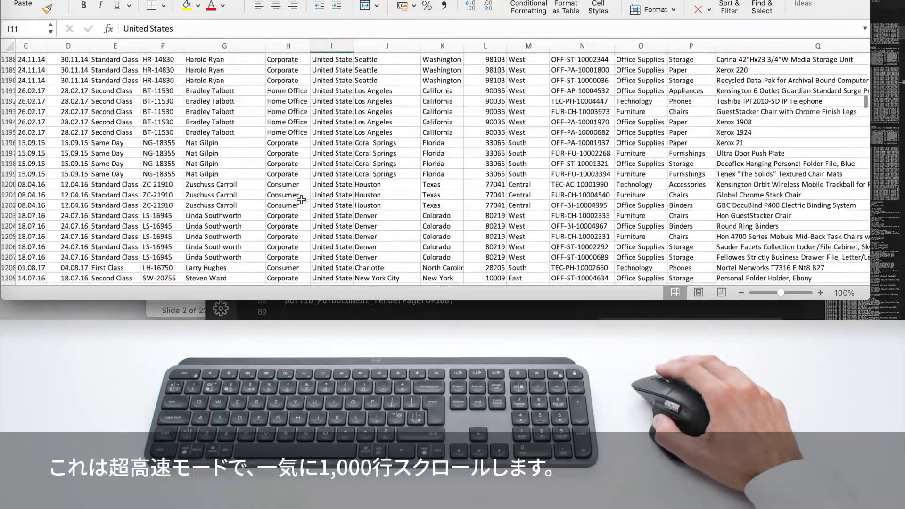
pyautogui.scroll(3)
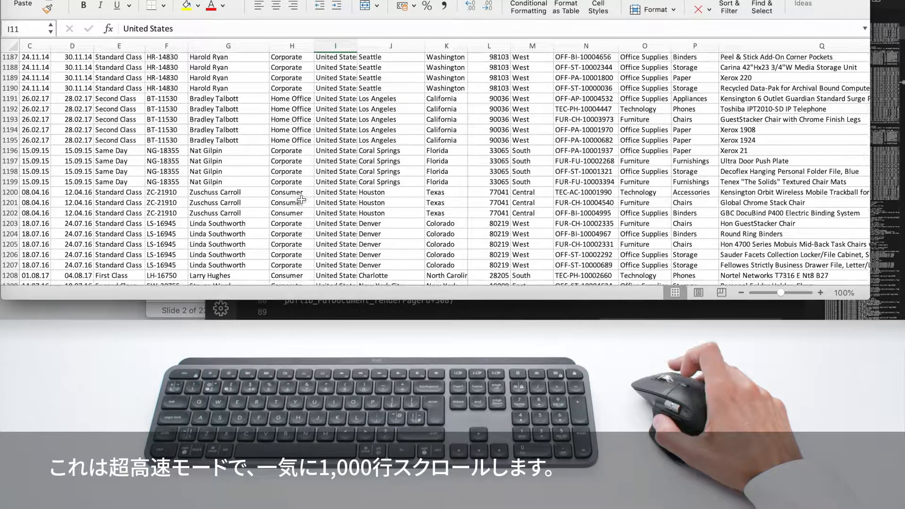
pyautogui.scroll(3)
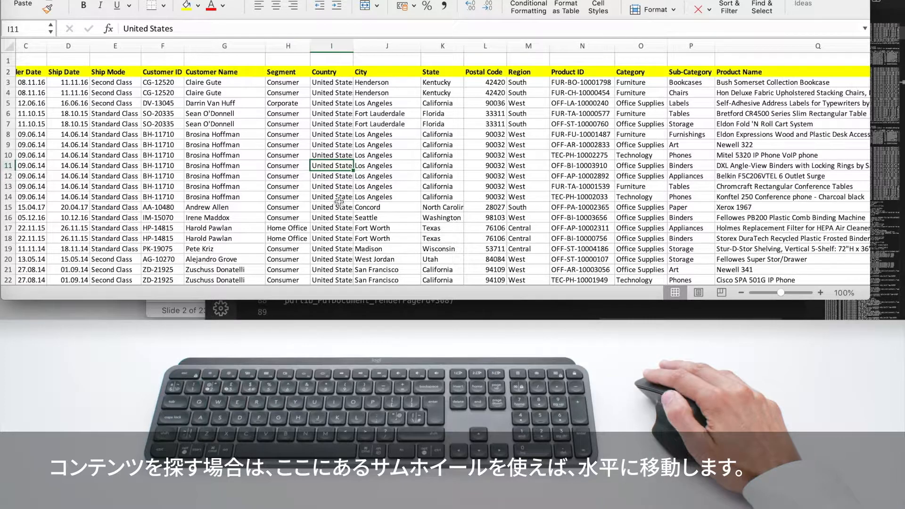
pyautogui.hscroll(3)
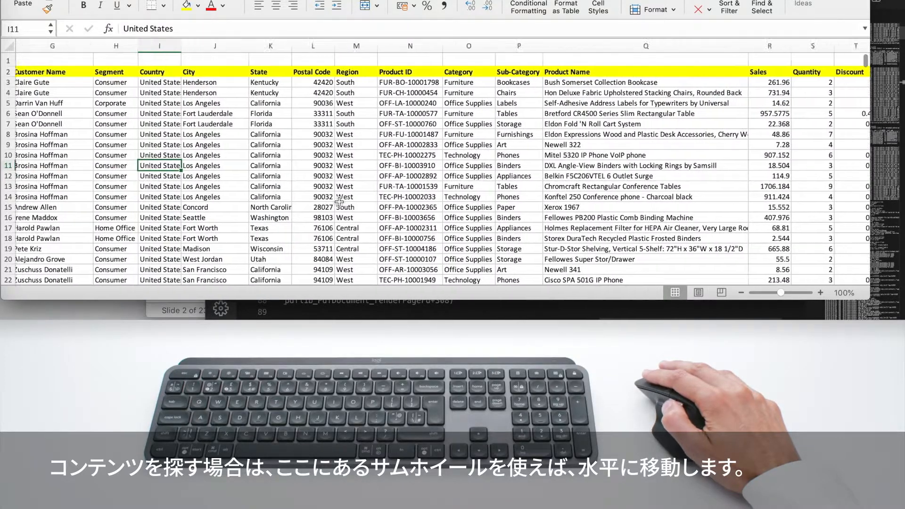
pyautogui.hscroll(3)
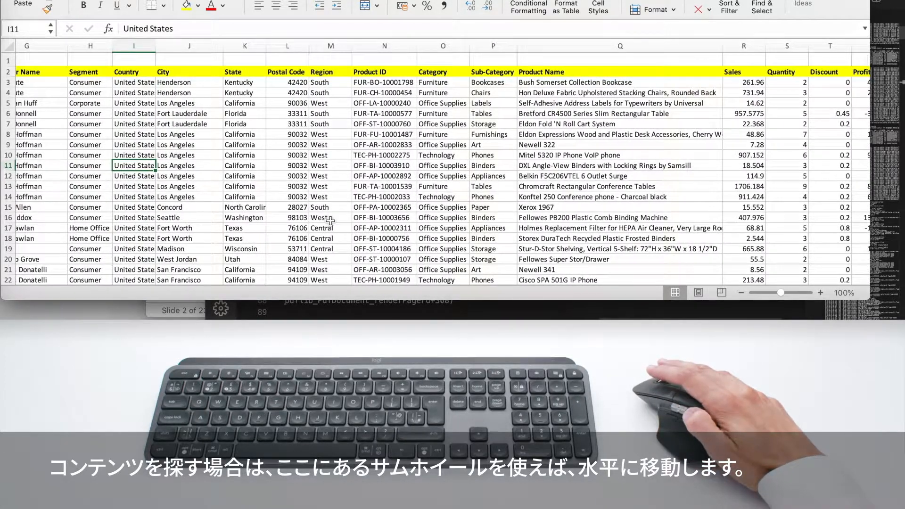
pyautogui.hscroll(-3)
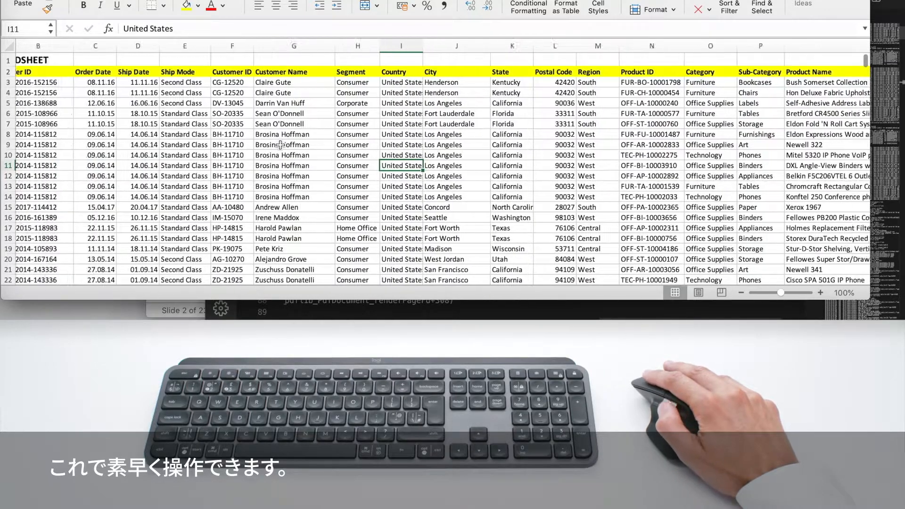
pyautogui.hscroll(3)
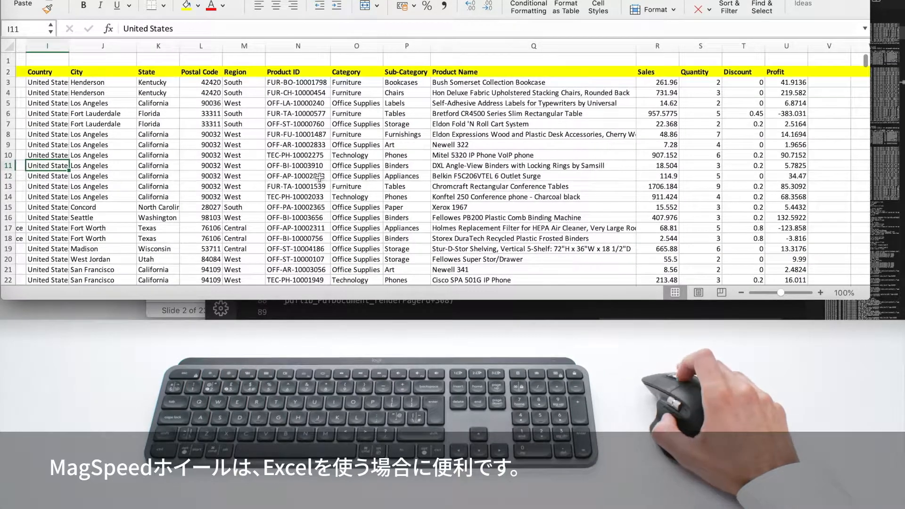
# Step: Scroll through log.txt vertically and back to the left edge
pyautogui.scroll(-3)
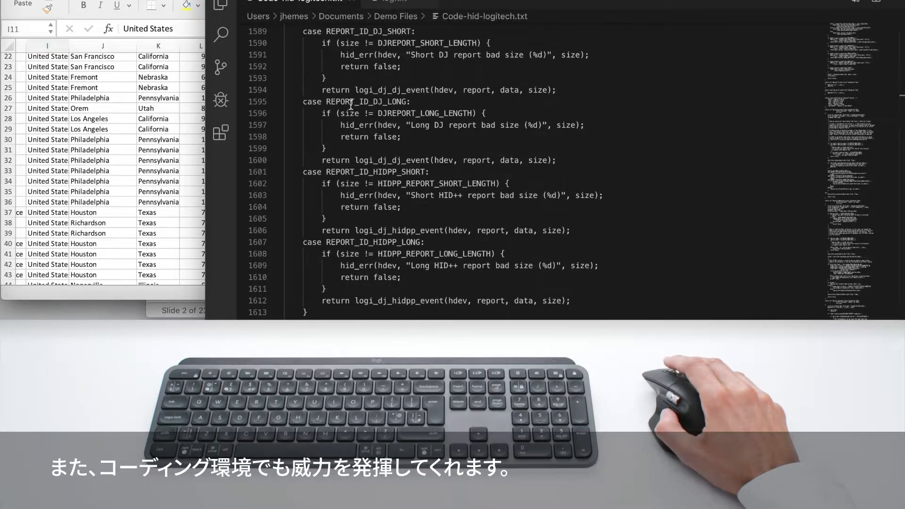
pyautogui.scroll(3)
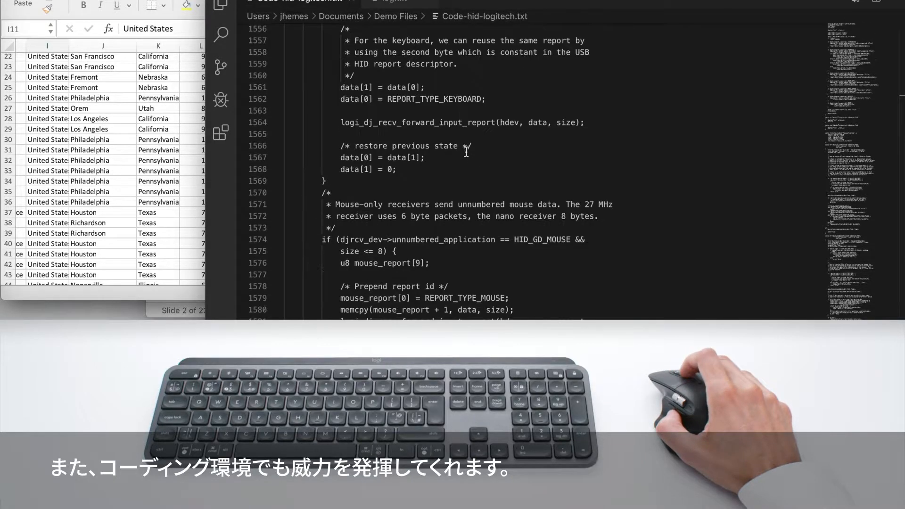
pyautogui.scroll(3)
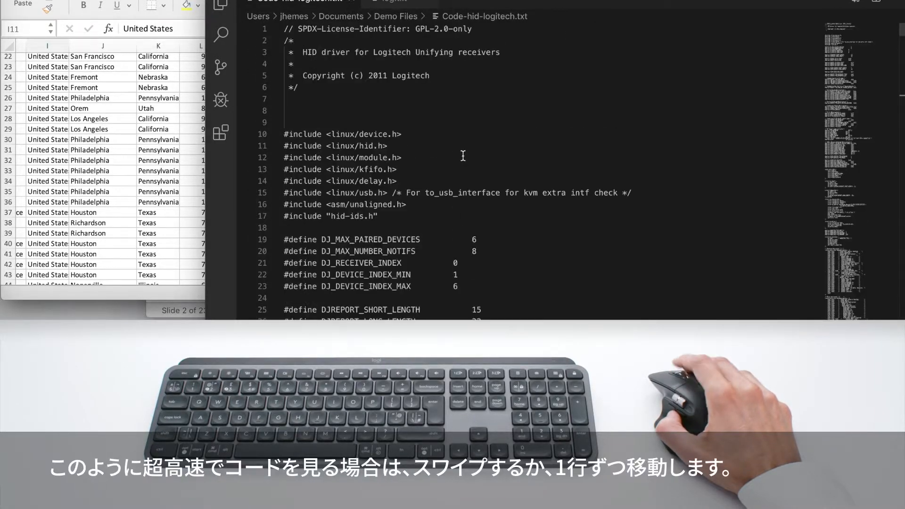
pyautogui.scroll(-3)
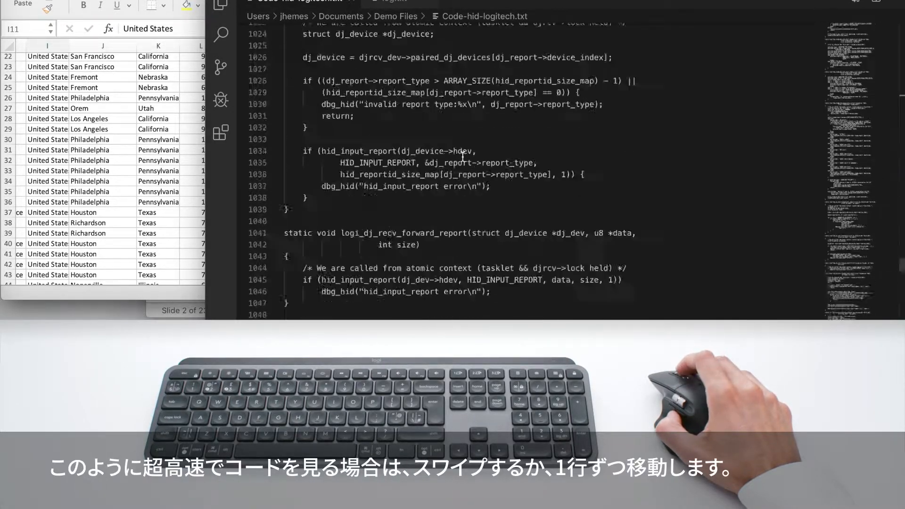
pyautogui.scroll(3)
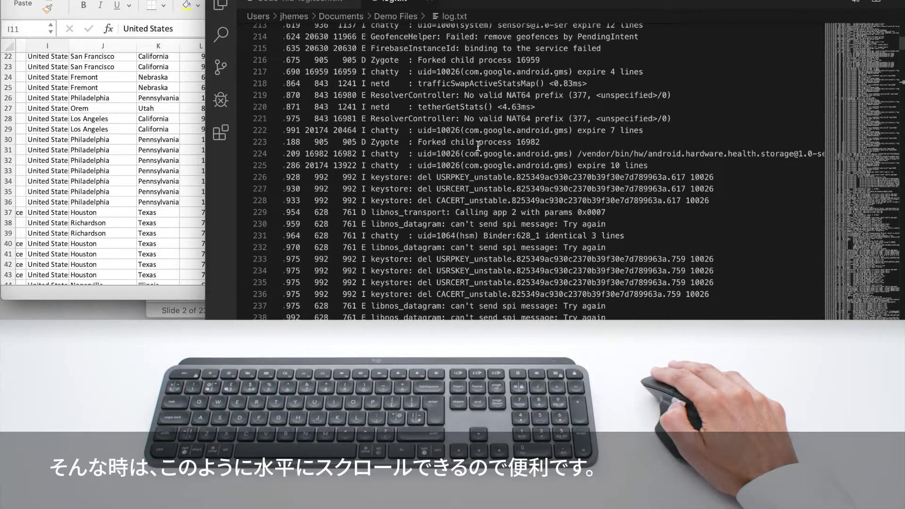
pyautogui.hscroll(-3)
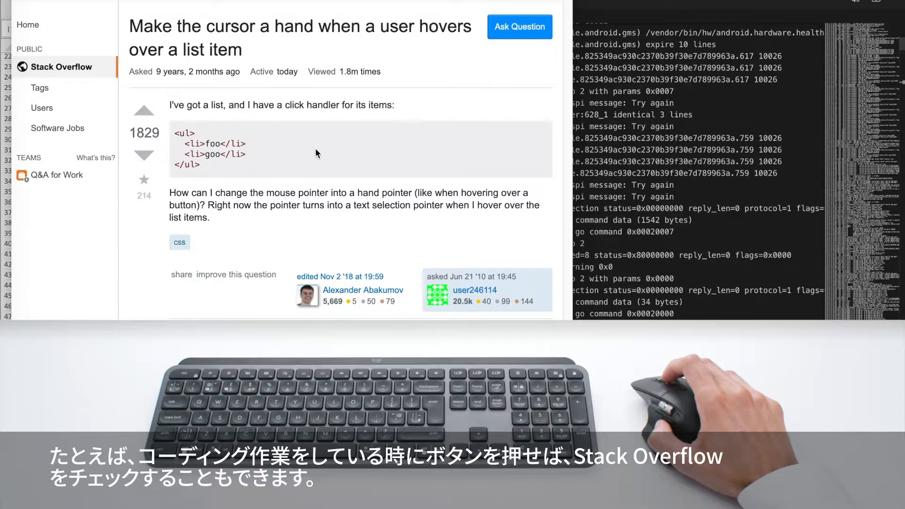
pyautogui.scroll(-3)
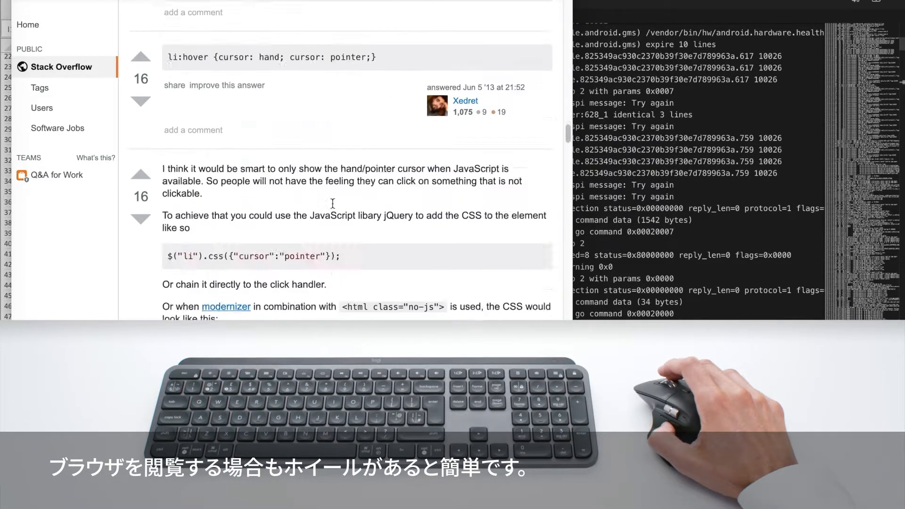
pyautogui.scroll(-3)
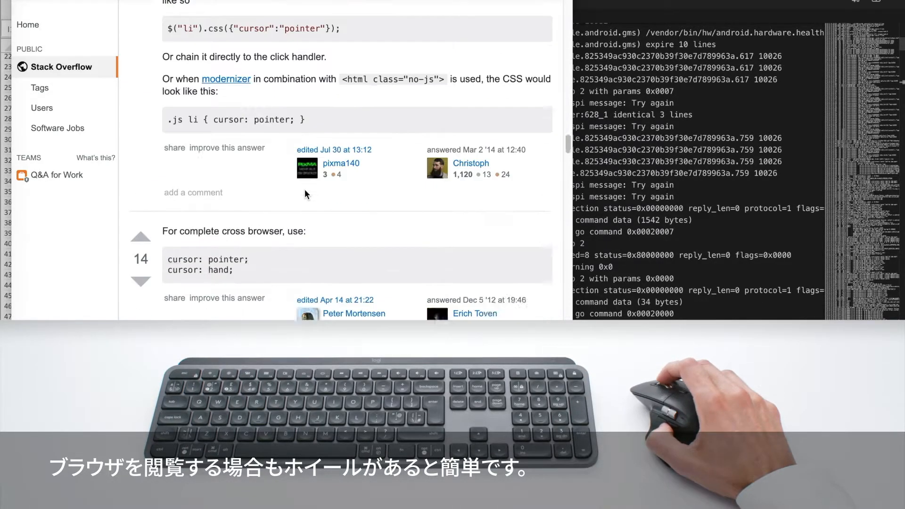
pyautogui.scroll(-3)
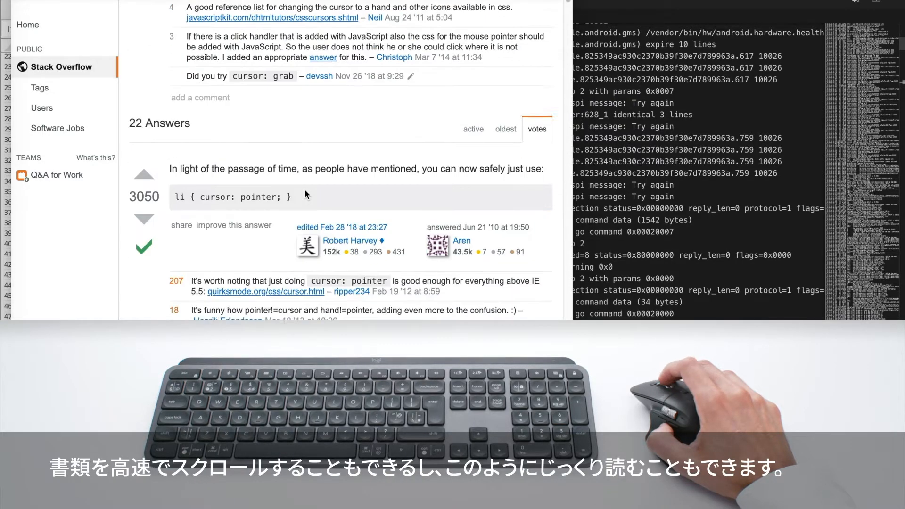
pyautogui.scroll(-3)
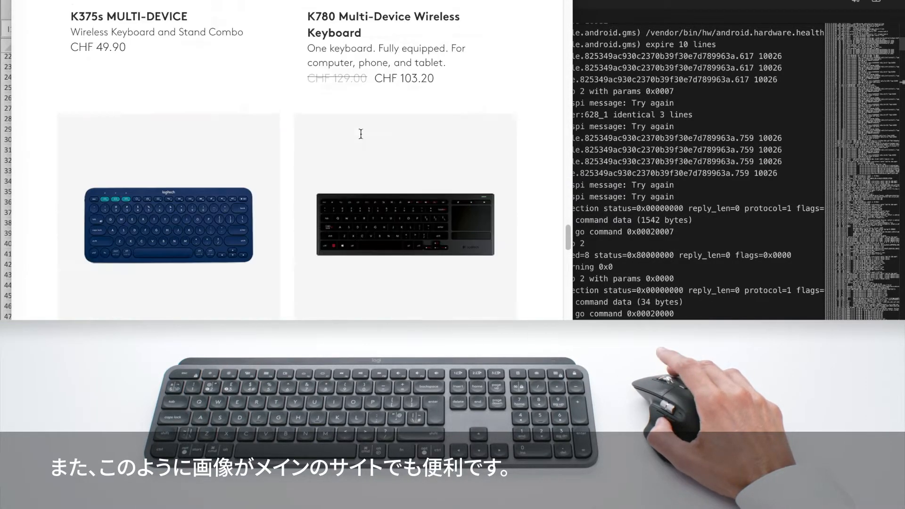
pyautogui.scroll(-3)
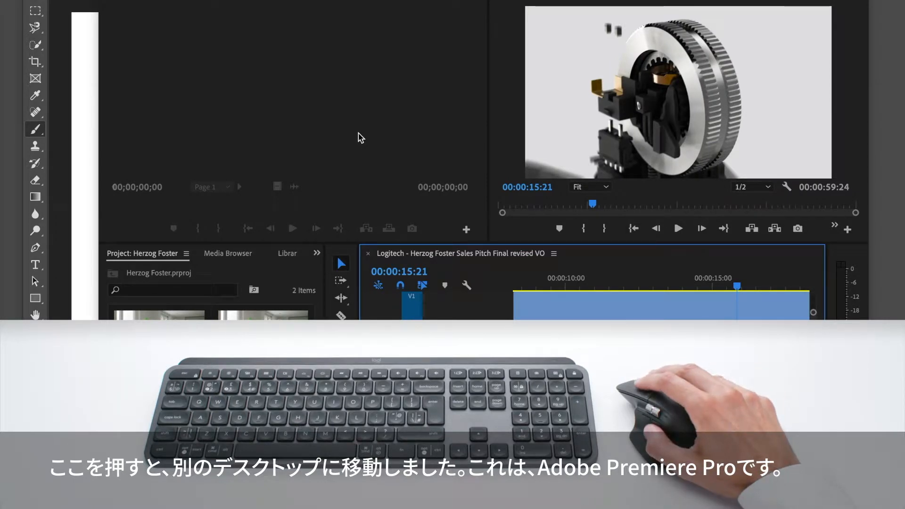
pyautogui.moveTo(525, 102)
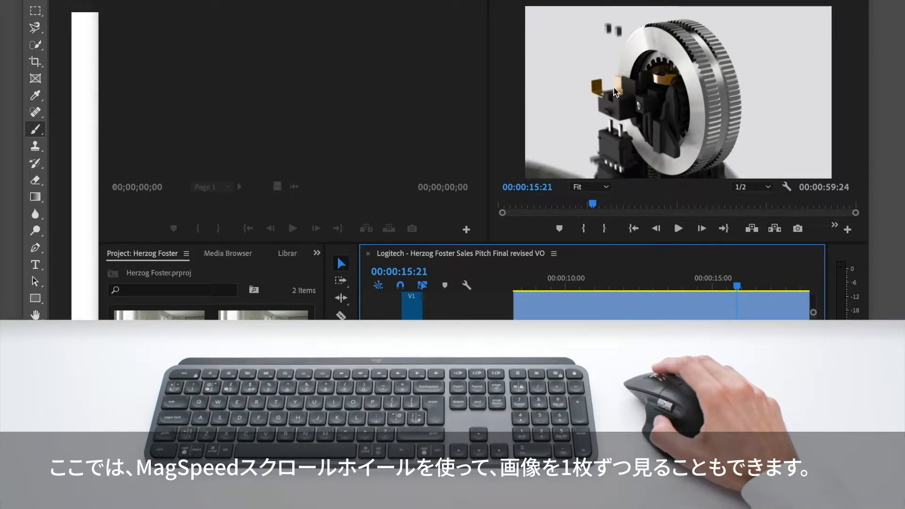
pyautogui.moveTo(607, 100)
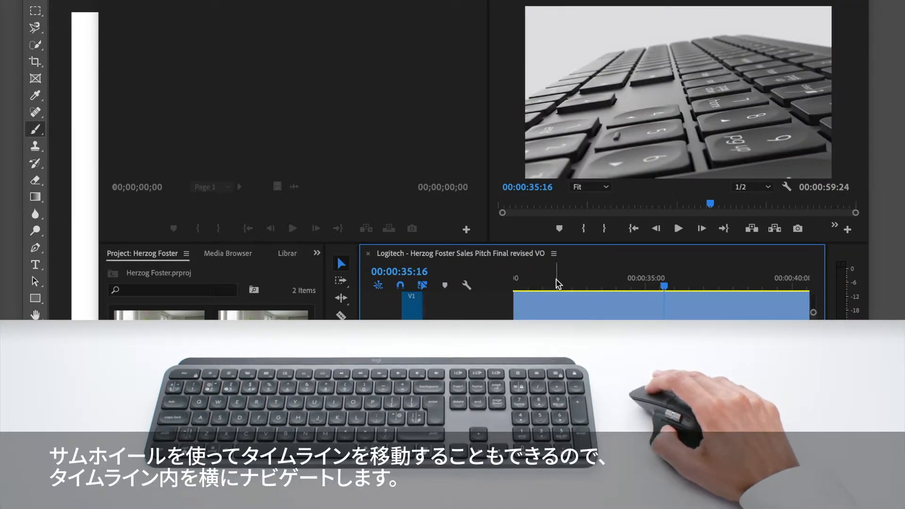
# Step: Scroll the Premiere Pro timeline to place the playhead near 00:00:35:16 on the keyboard close-up
pyautogui.hscroll(-3)
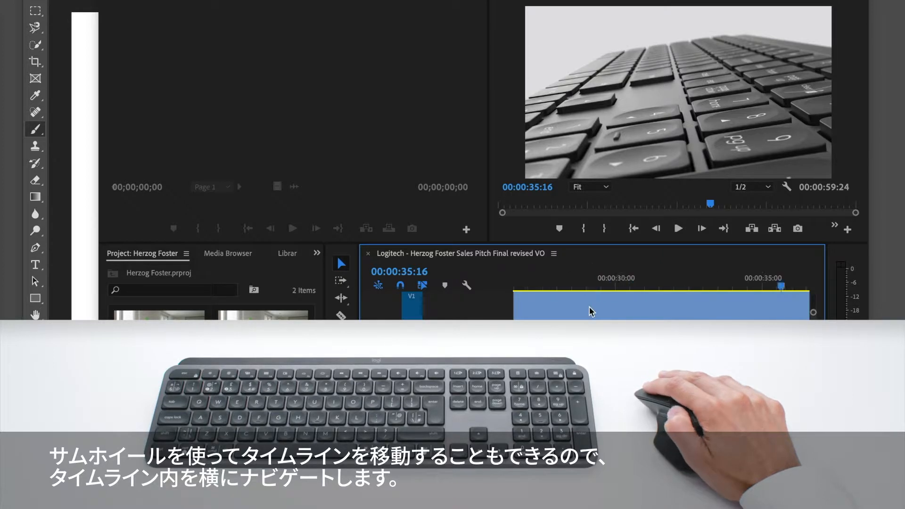
pyautogui.hscroll(3)
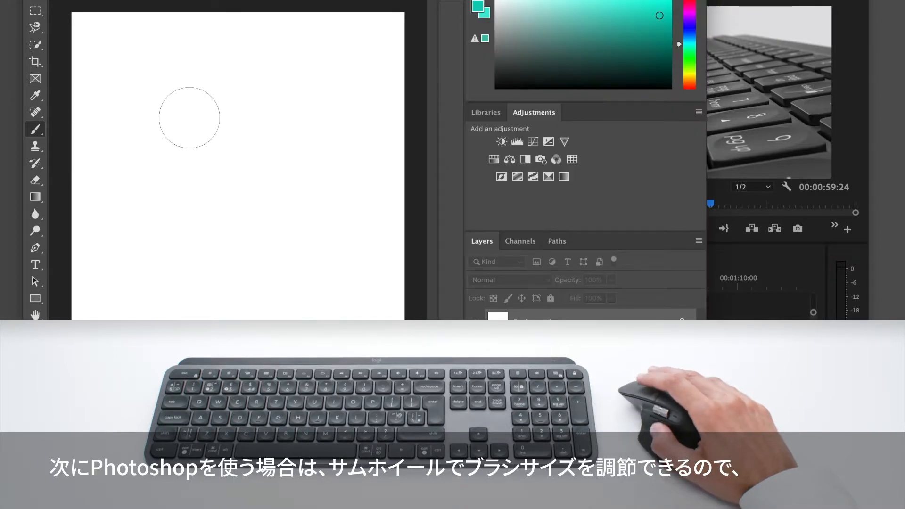
pyautogui.moveTo(299, 129)
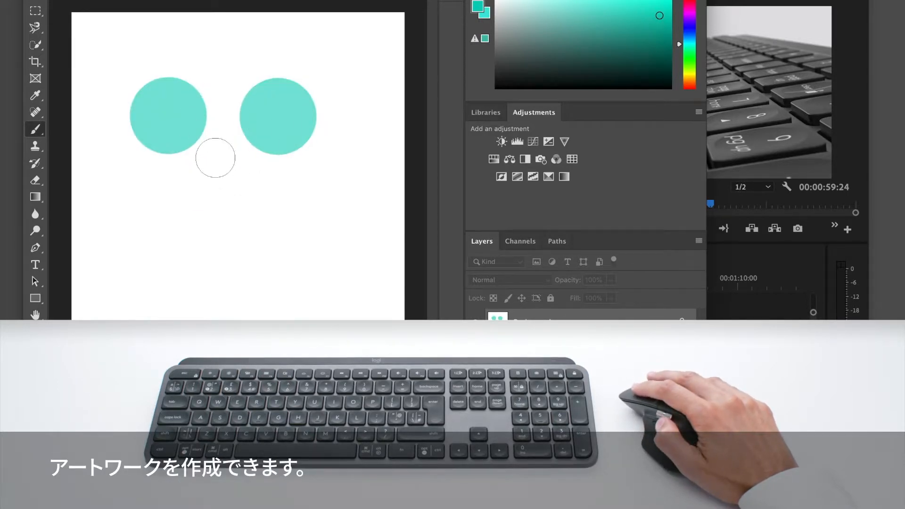
# Step: Paint the round teal nose below the two eyes on the smiley face
pyautogui.click(215, 157)
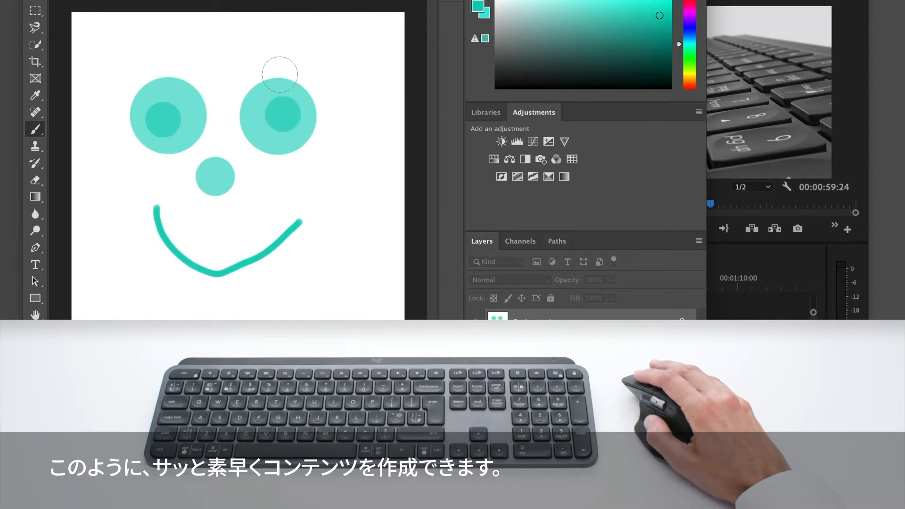
pyautogui.moveTo(279, 65)
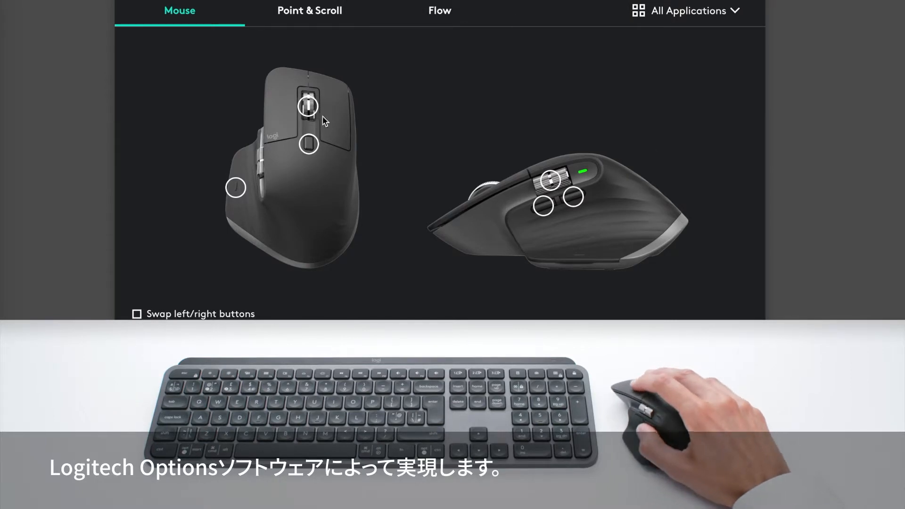
pyautogui.moveTo(234, 188)
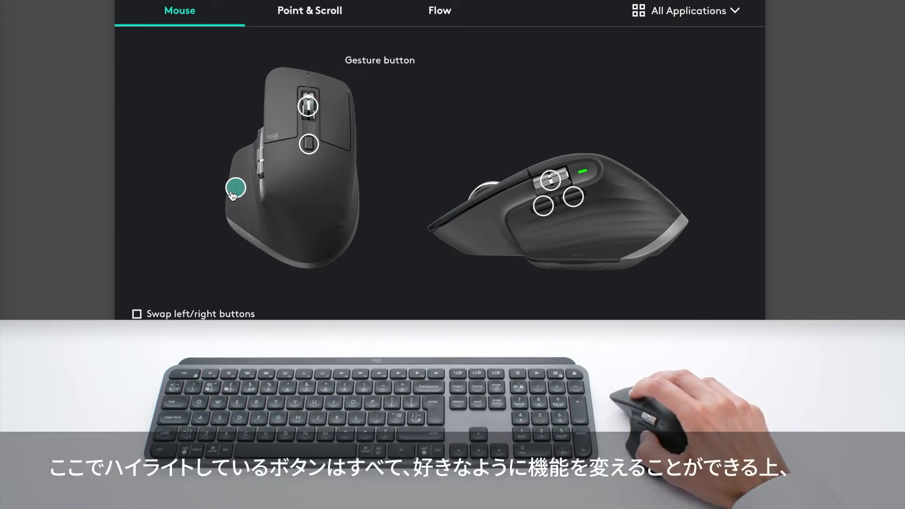
pyautogui.moveTo(571, 194)
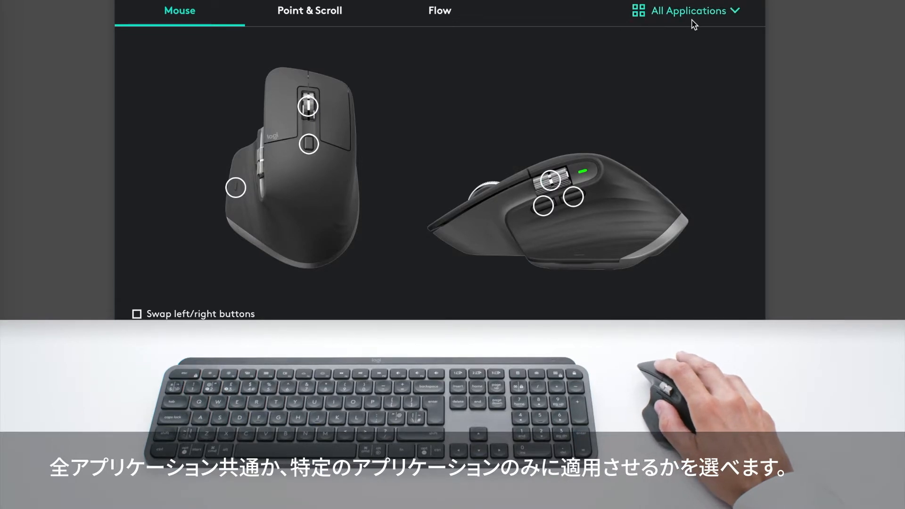
# Step: Show the application profile list and select the Microsoft PowerPoint profile
pyautogui.click(687, 10)
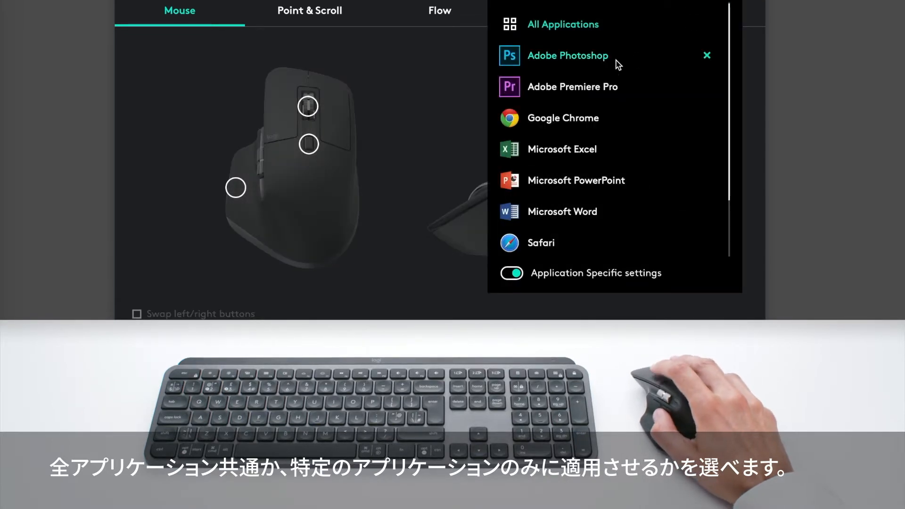
pyautogui.moveTo(581, 101)
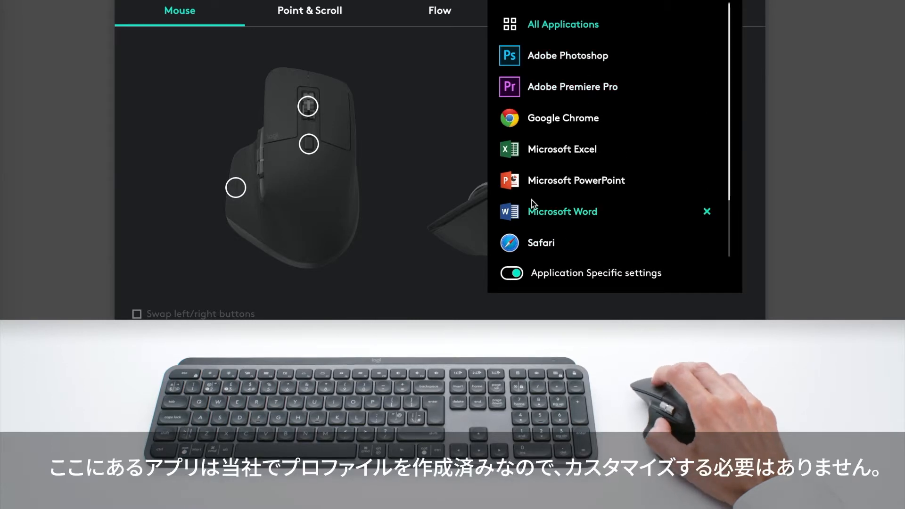
pyautogui.moveTo(567, 56)
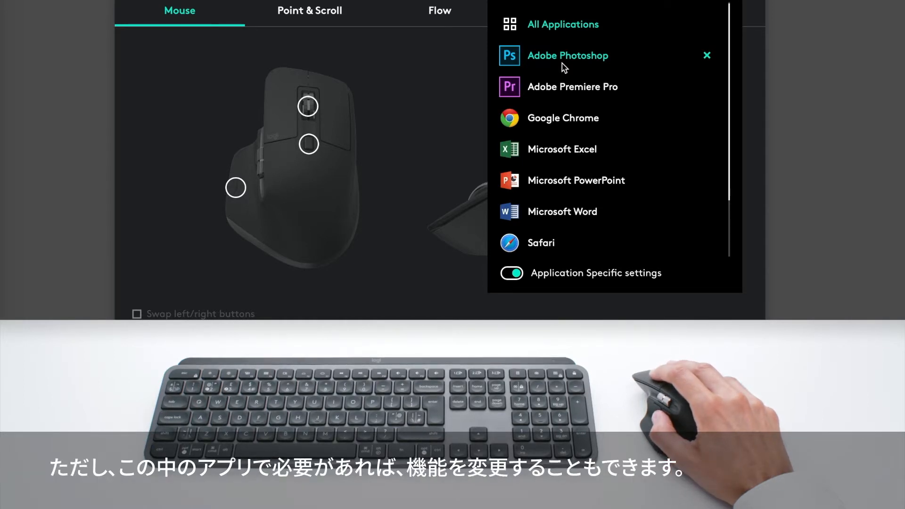
pyautogui.moveTo(576, 180)
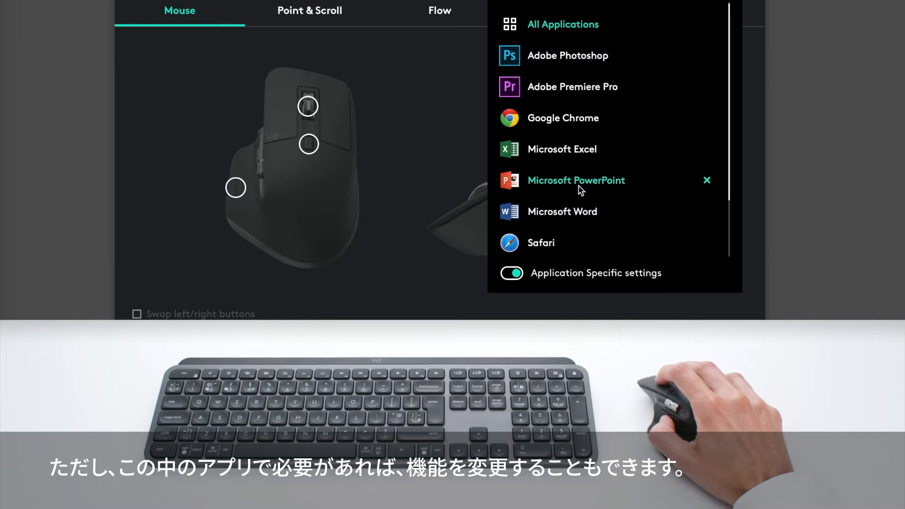
pyautogui.click(576, 180)
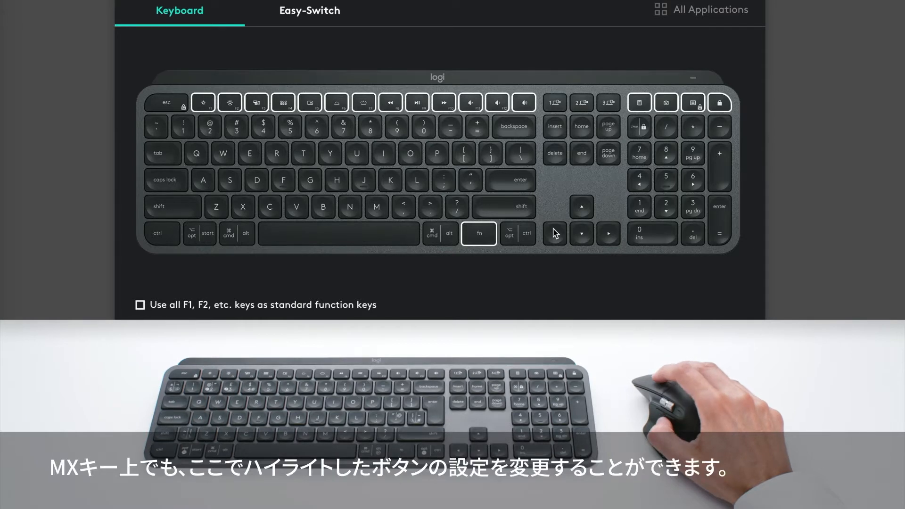
pyautogui.moveTo(229, 103)
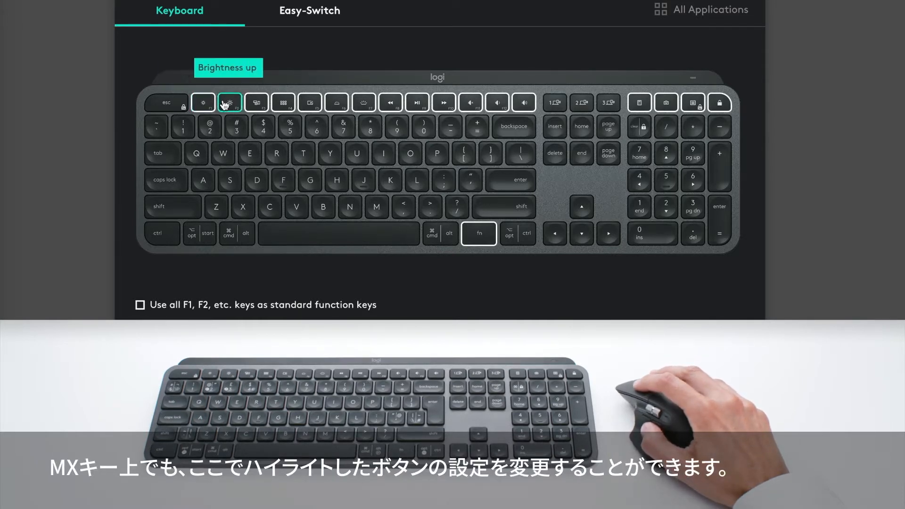
pyautogui.moveTo(337, 102)
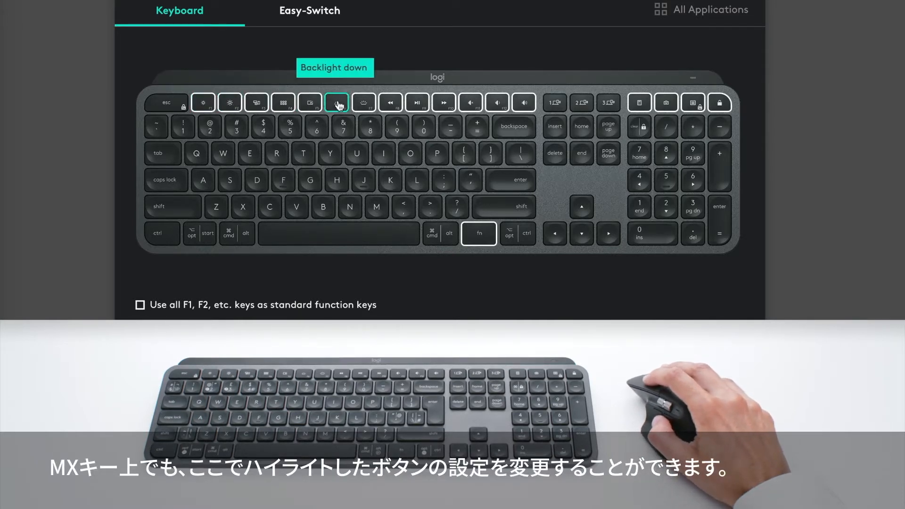
pyautogui.moveTo(282, 102)
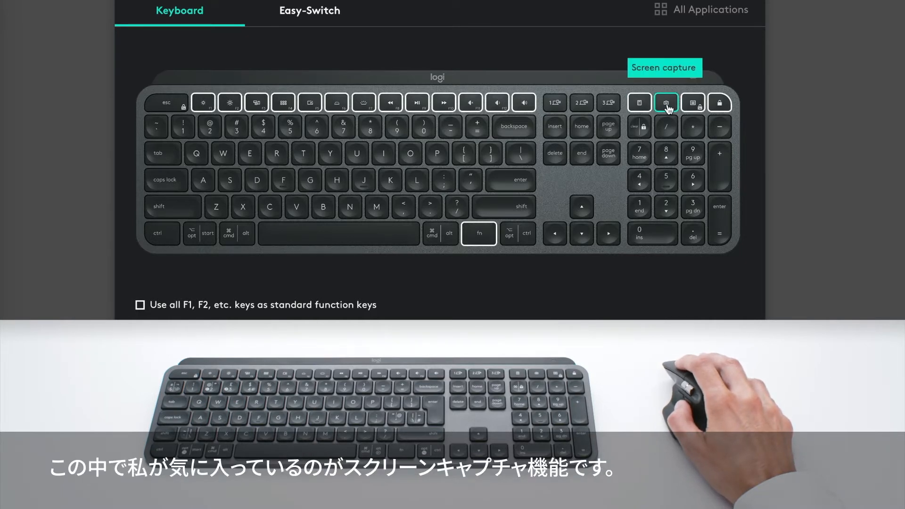
# Step: Select the screen-capture key to show its Screen capture, Region, Clipboard settings
pyautogui.click(666, 102)
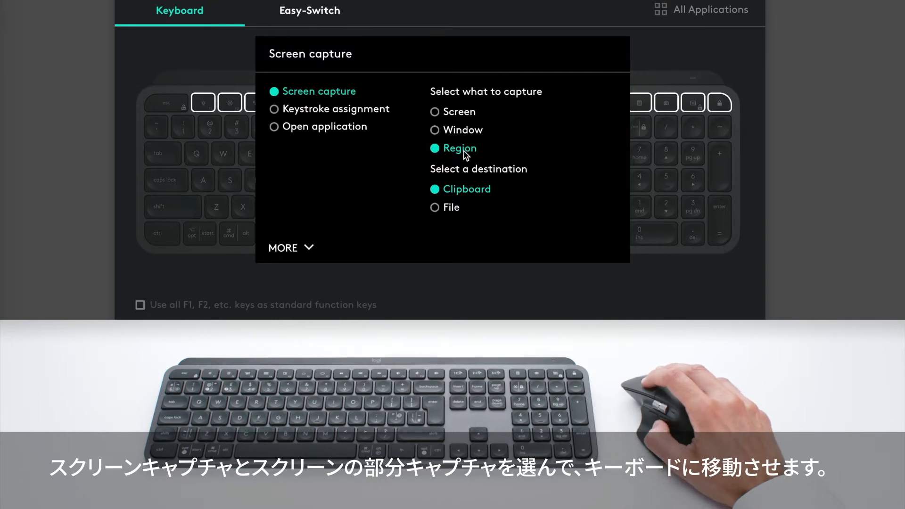
pyautogui.moveTo(481, 195)
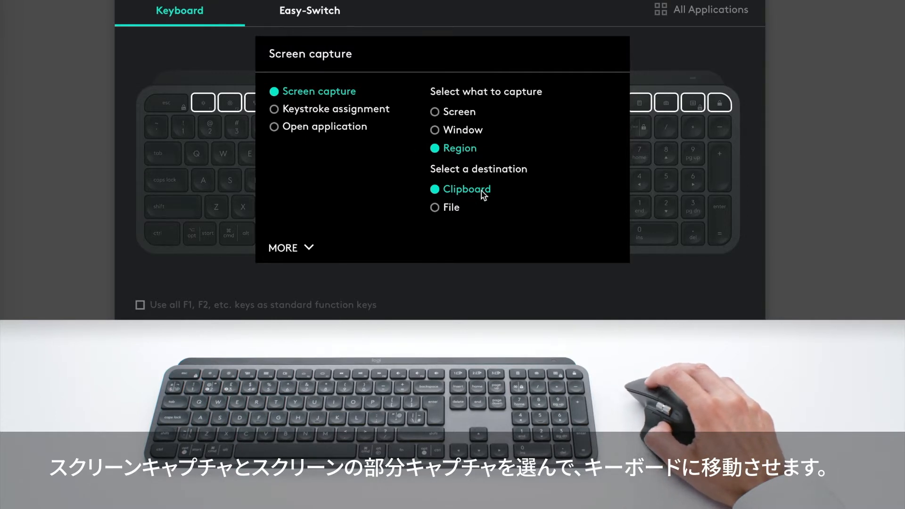